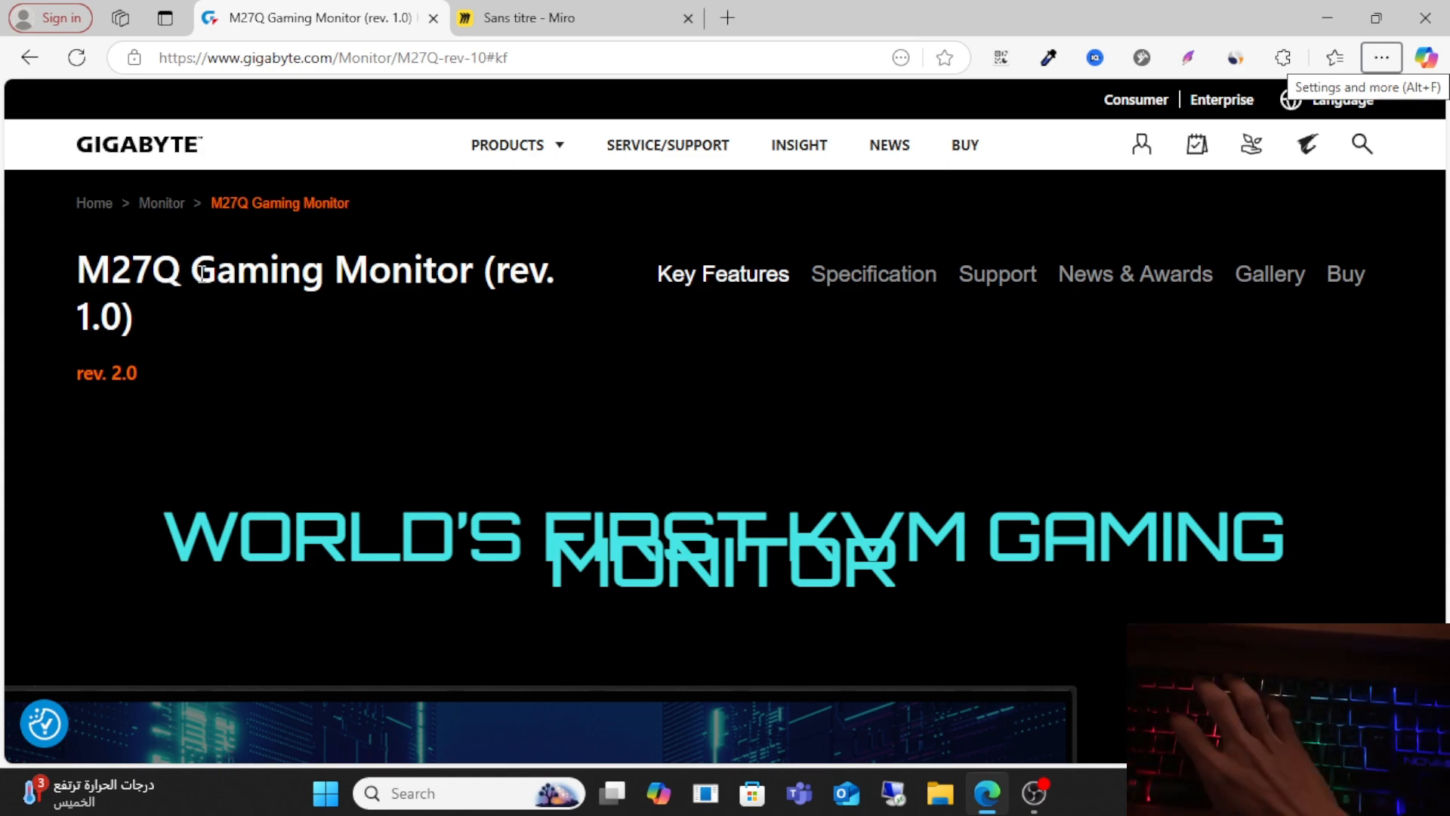
Browse the M27Q product page past the FreeSync/DisplayHDR section, then switch to the Miro settings board
{"action": "scroll", "scroll_direction": "down", "scroll_amount": 3}
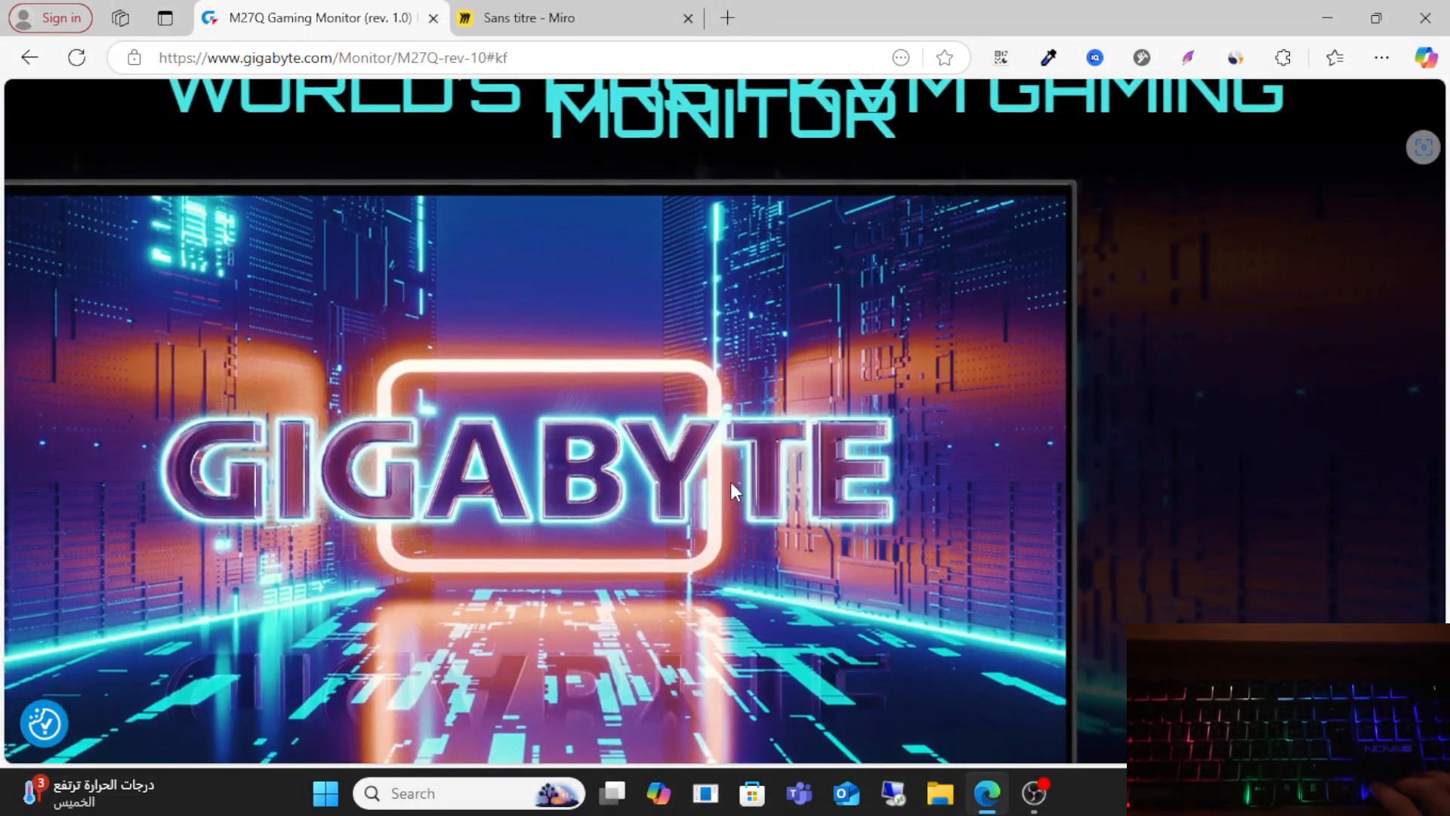
{"action": "scroll", "scroll_direction": "down", "scroll_amount": 3}
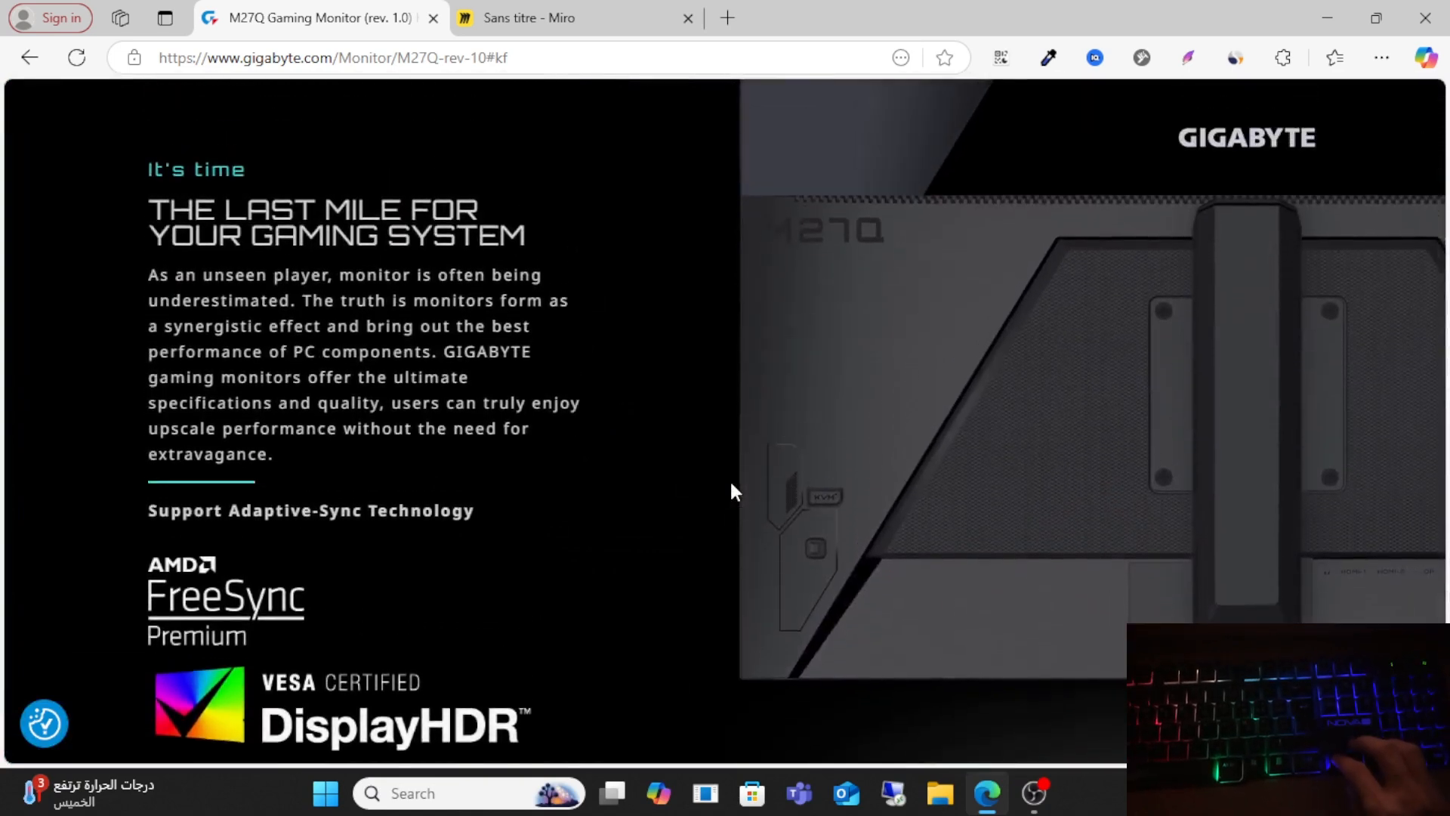
{"action": "scroll", "scroll_direction": "down", "scroll_amount": 3}
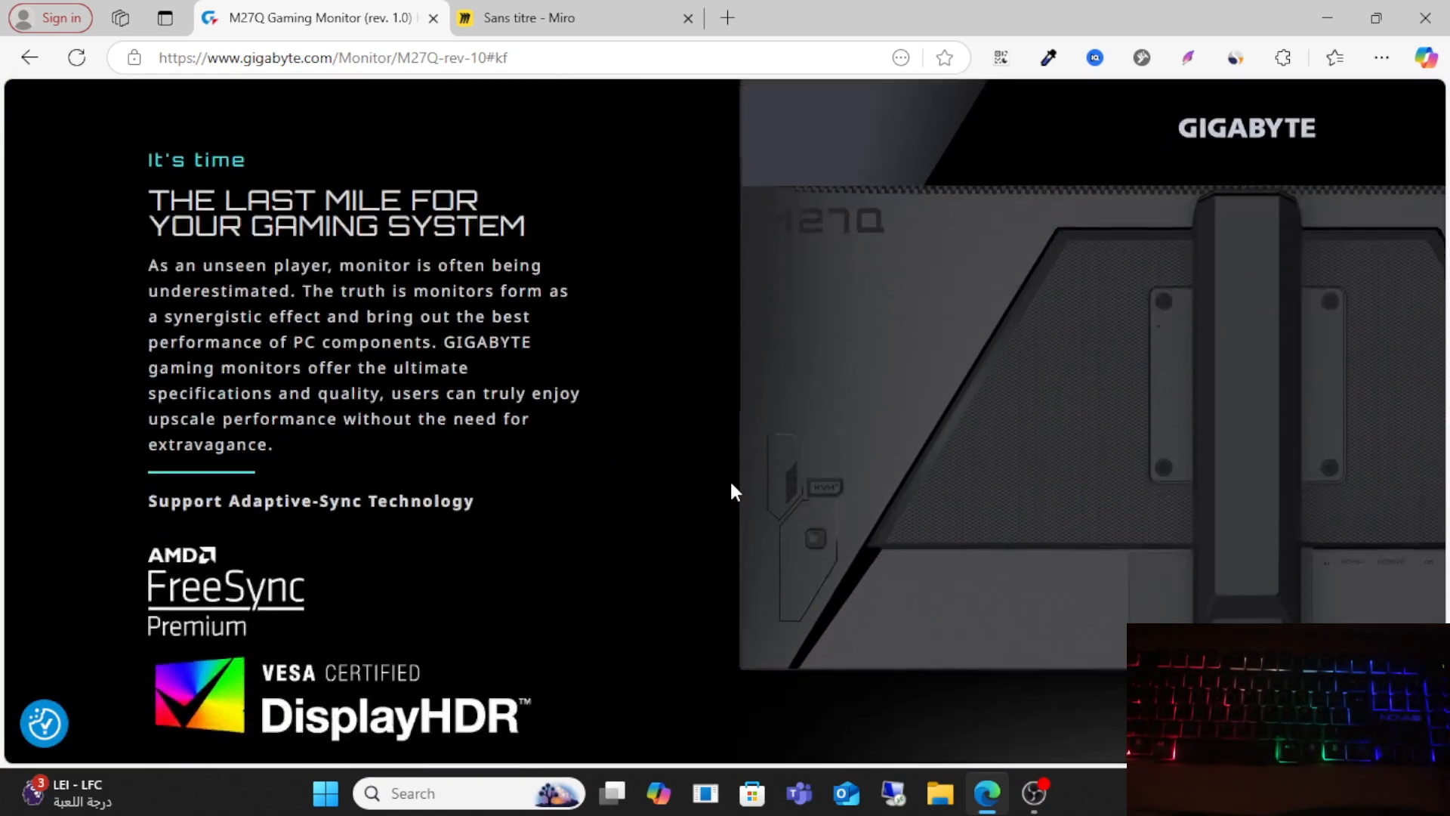
{"action": "scroll", "scroll_direction": "down", "scroll_amount": 3}
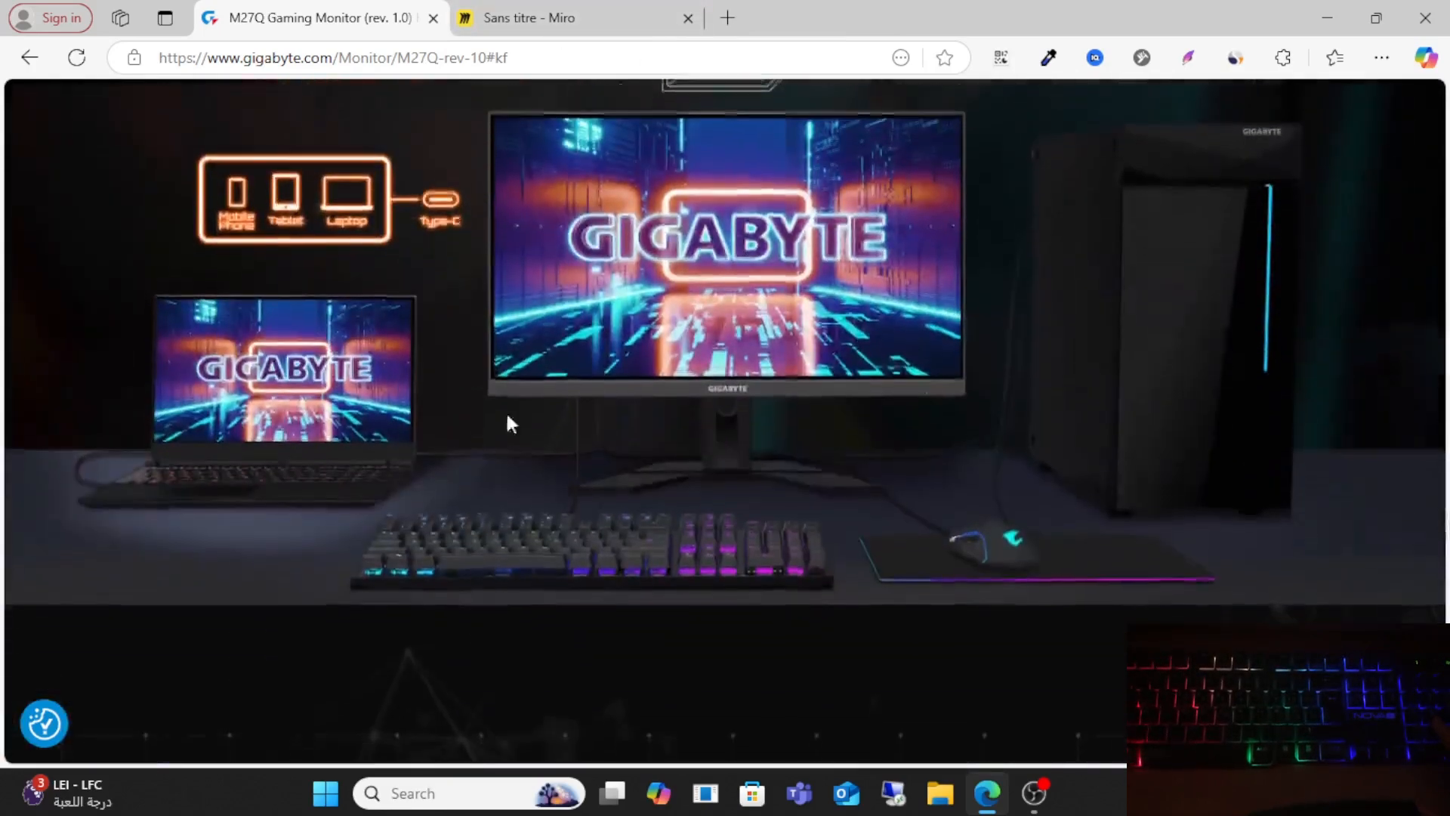
{"action": "left_click", "coordinate": [574, 19]}
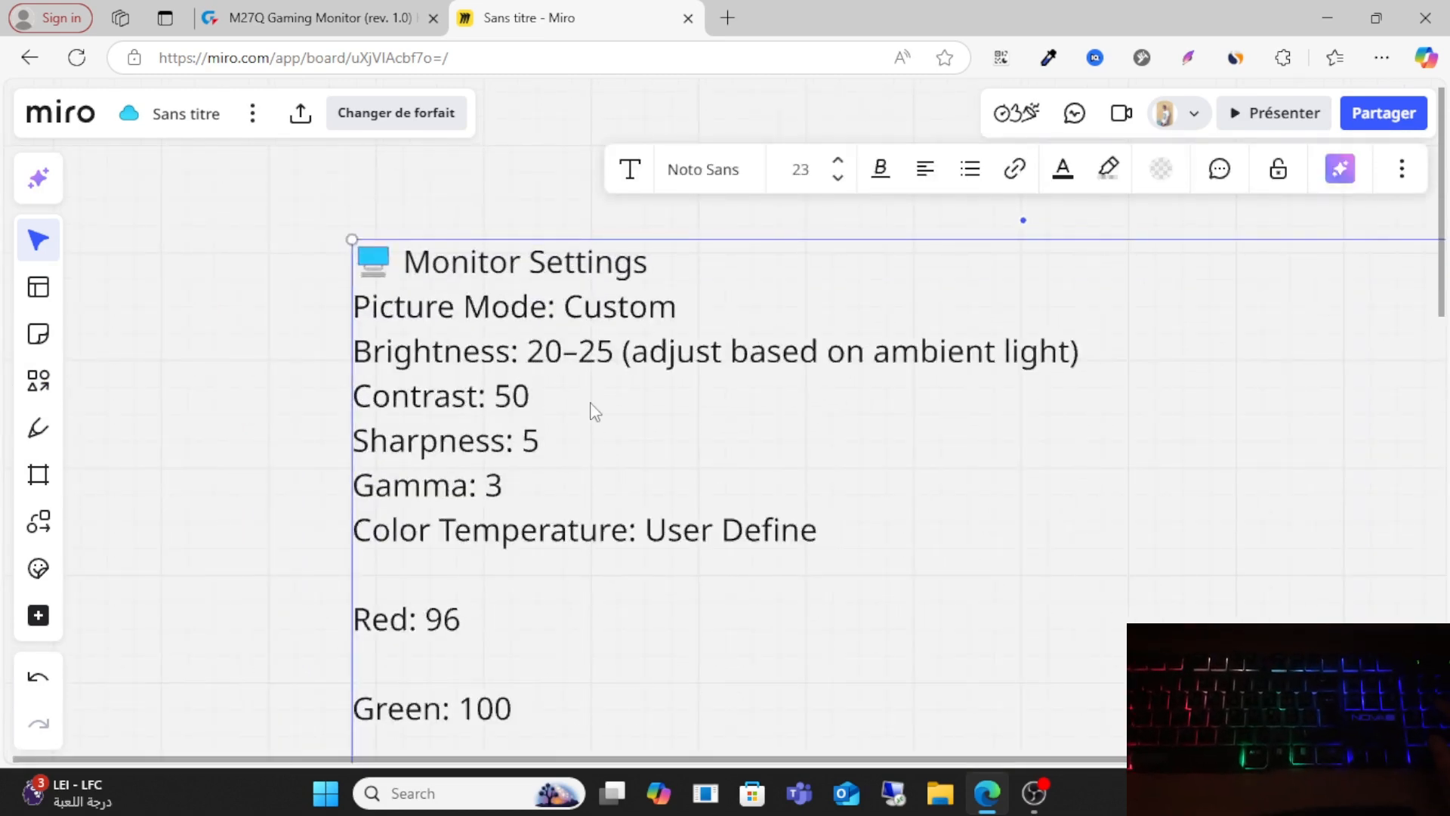
{"action": "mouse_move", "coordinate": [514, 356]}
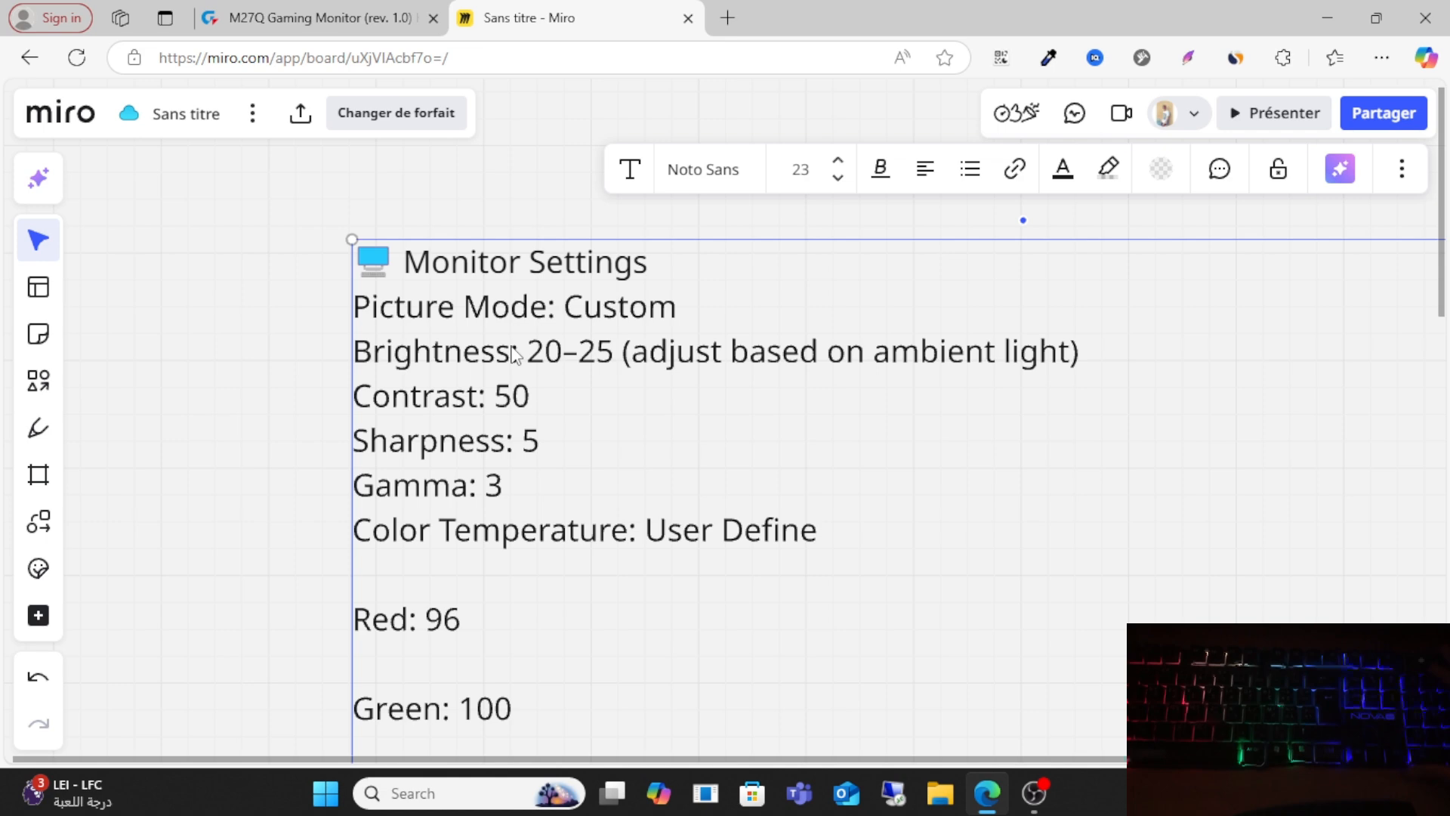
{"action": "mouse_move", "coordinate": [879, 394]}
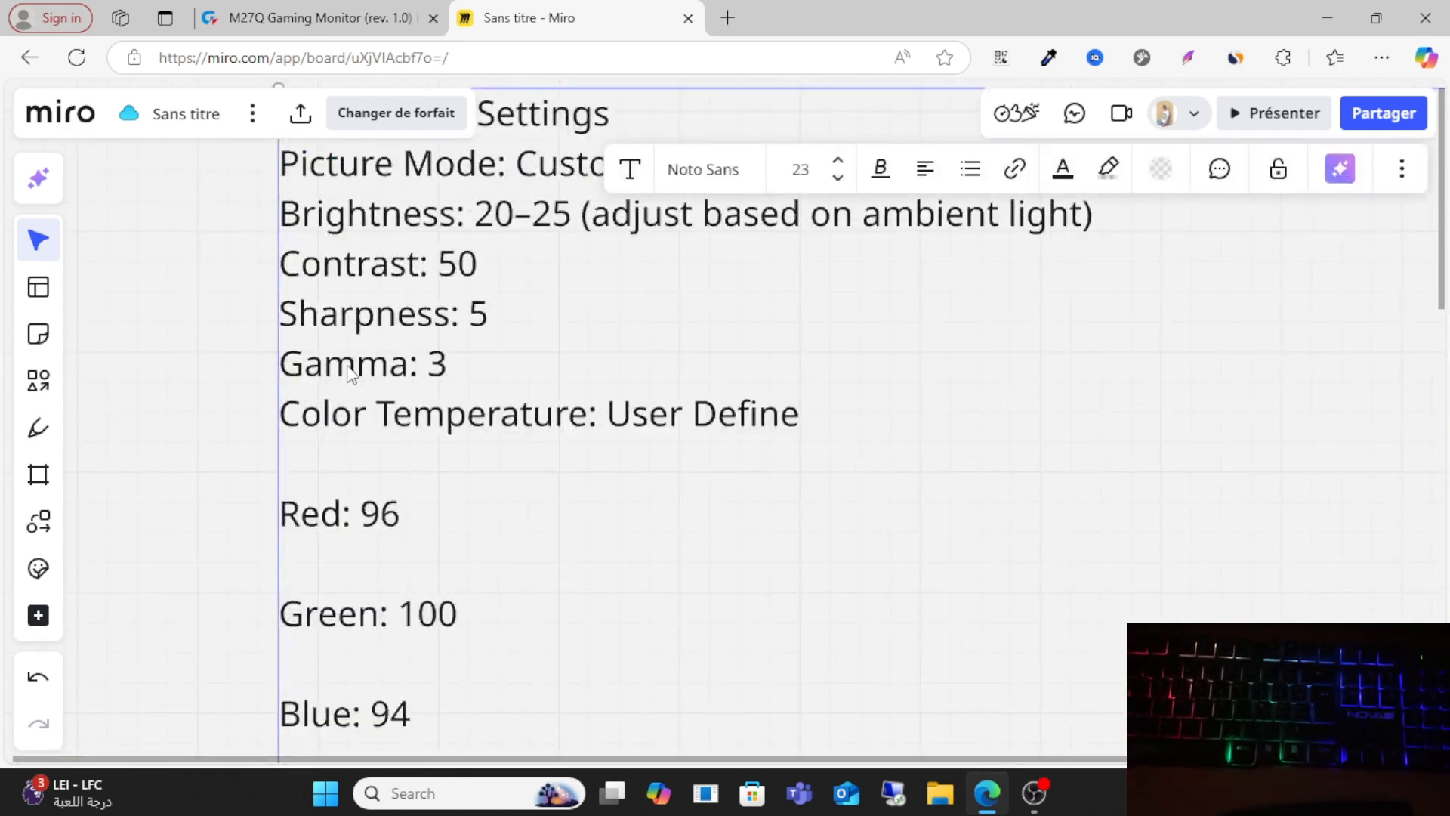
{"action": "mouse_move", "coordinate": [785, 389]}
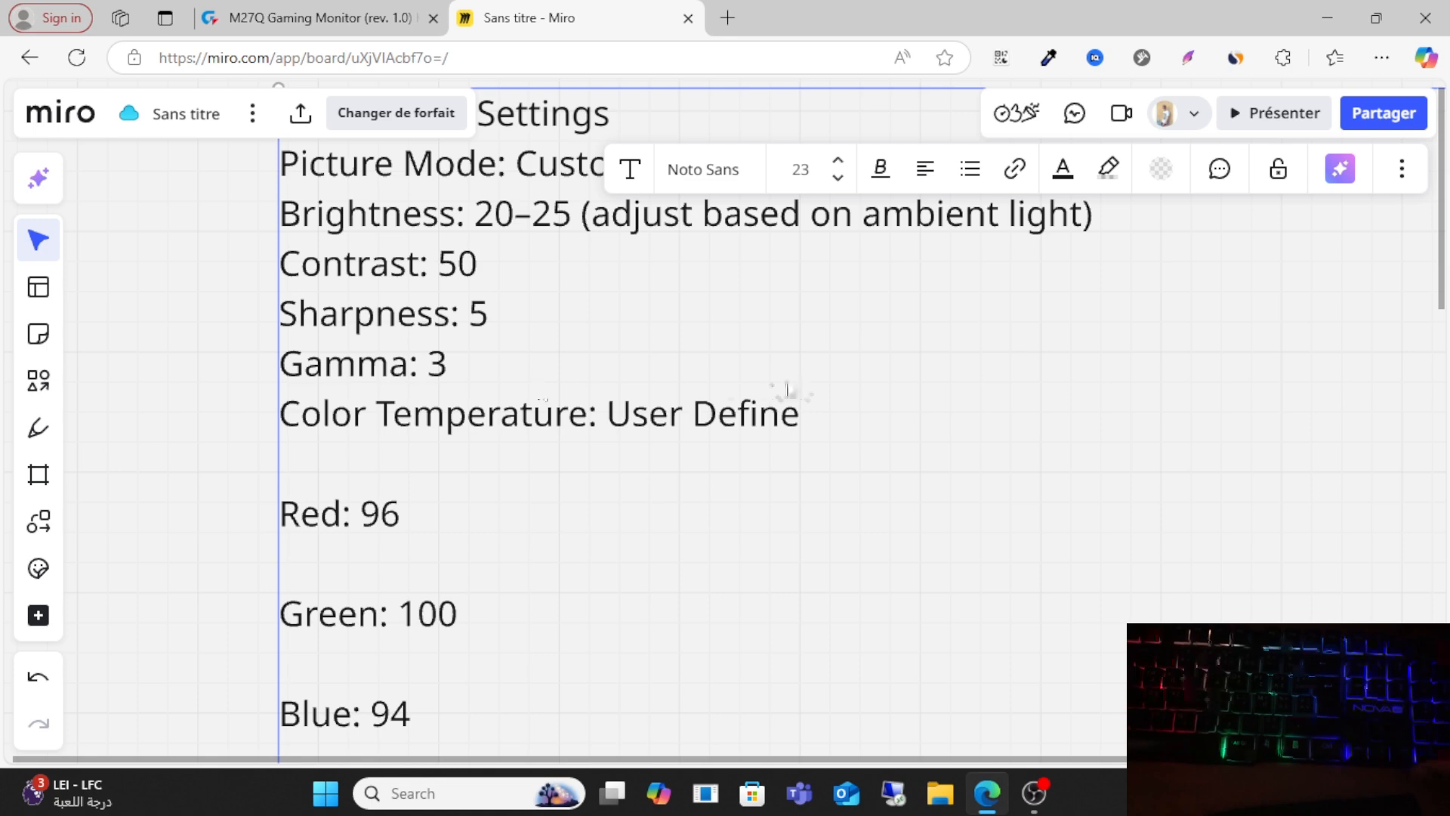
{"action": "mouse_move", "coordinate": [706, 452]}
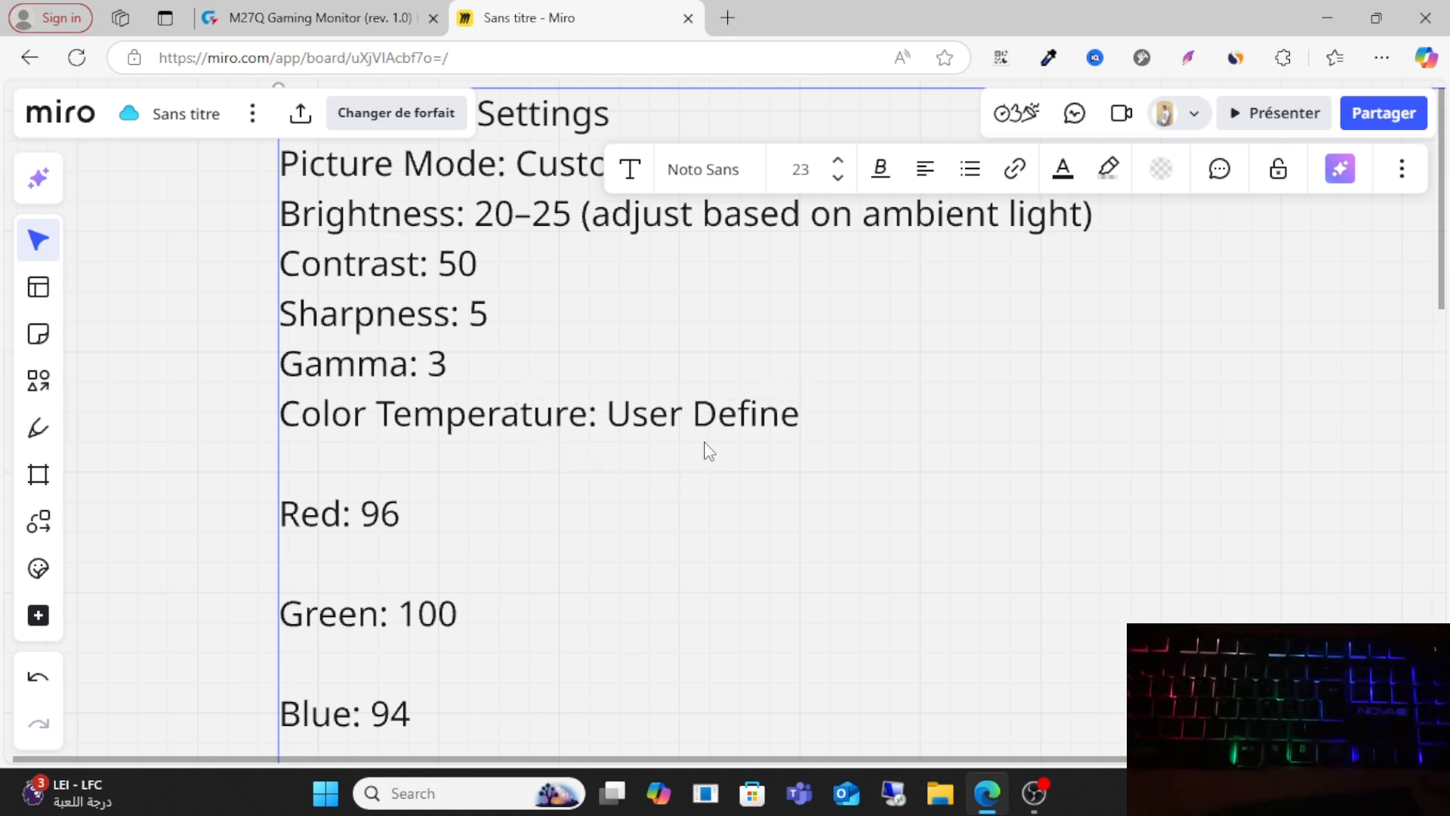
{"action": "left_click", "coordinate": [684, 441]}
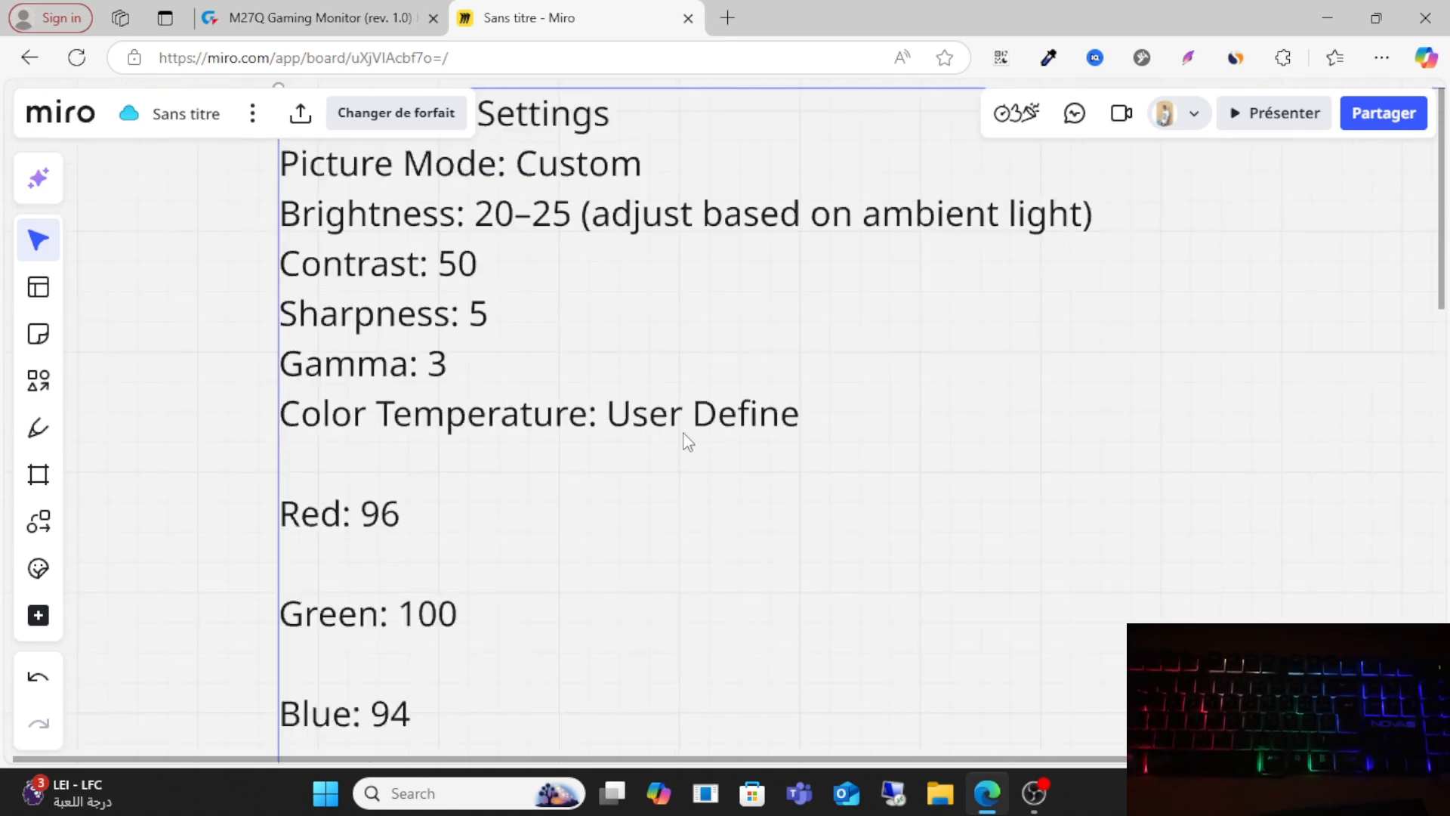
{"action": "scroll", "scroll_direction": "down", "scroll_amount": 3}
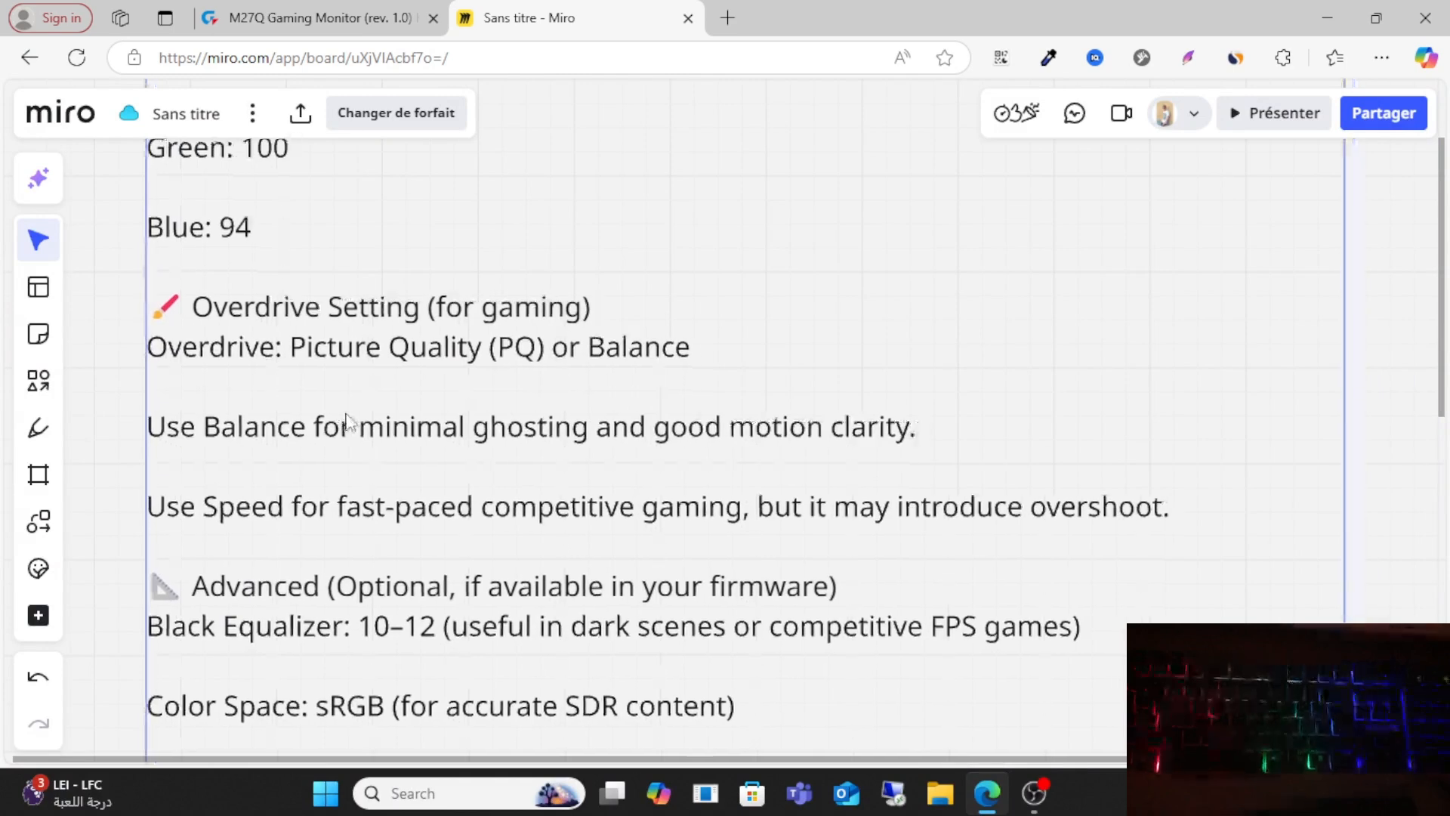
Glance at the Gigabyte M27Q product page and return to the Miro monitor settings board
{"action": "left_click", "coordinate": [314, 18]}
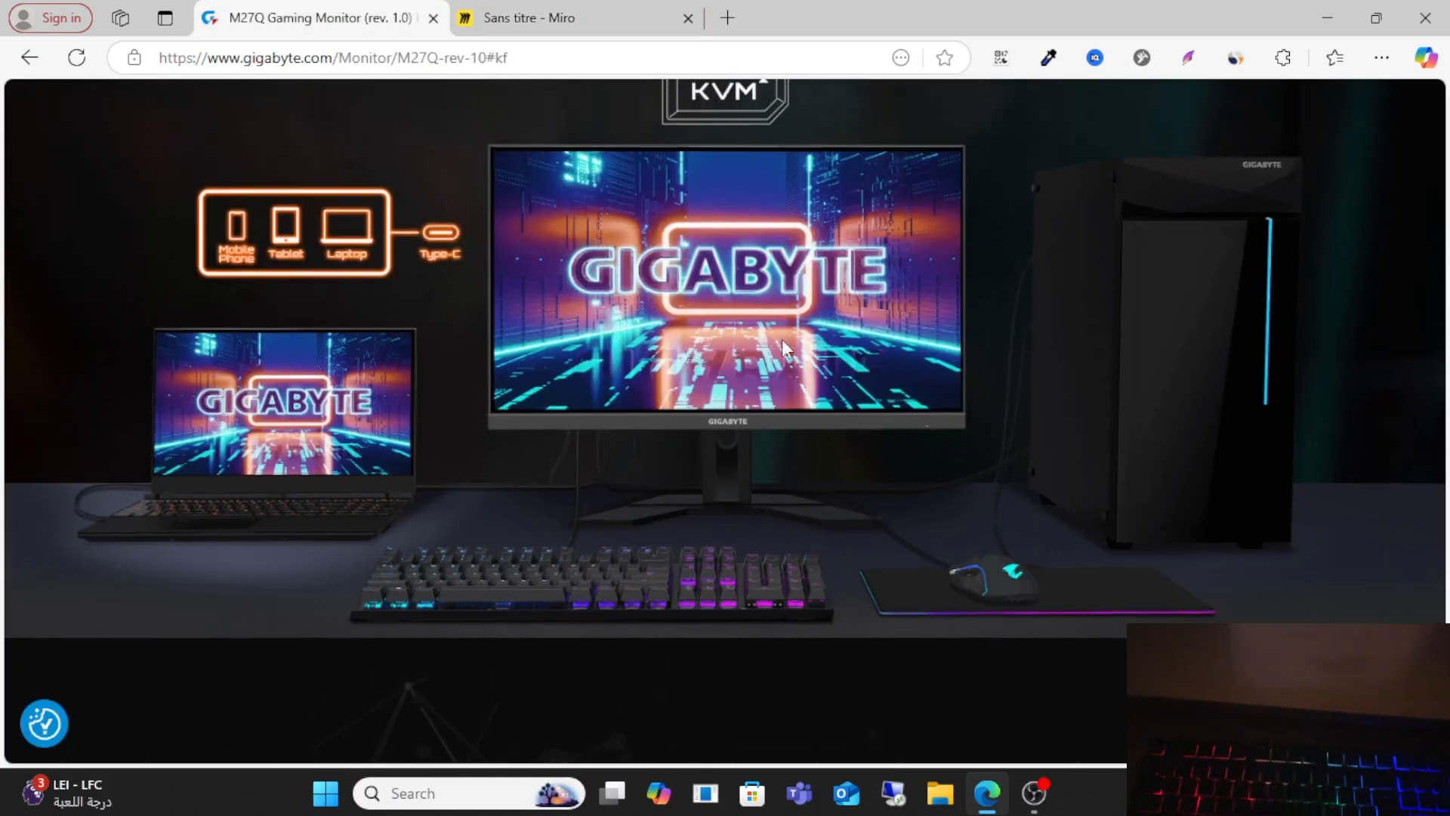
{"action": "left_click", "coordinate": [574, 18]}
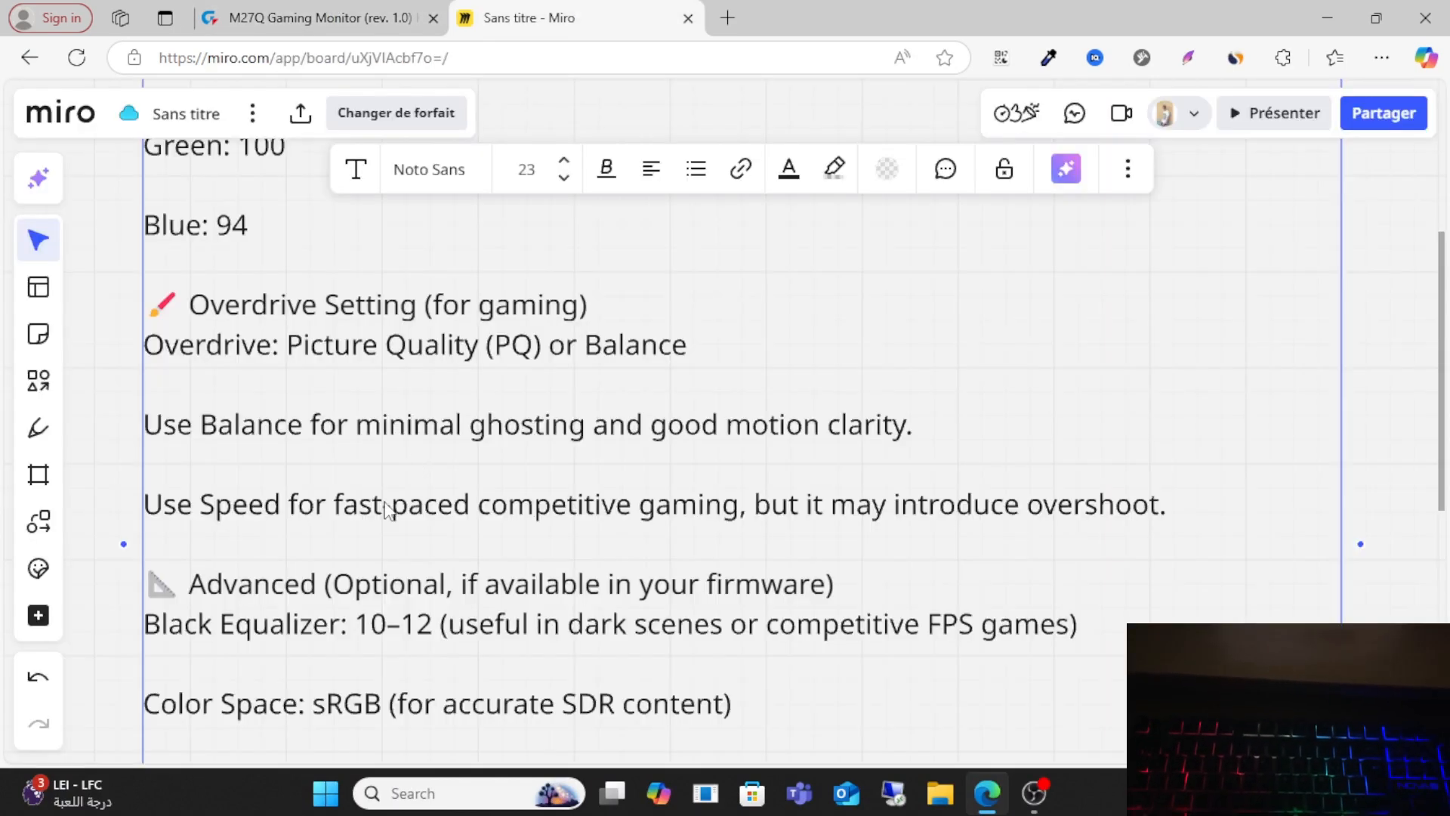
{"action": "mouse_move", "coordinate": [525, 364]}
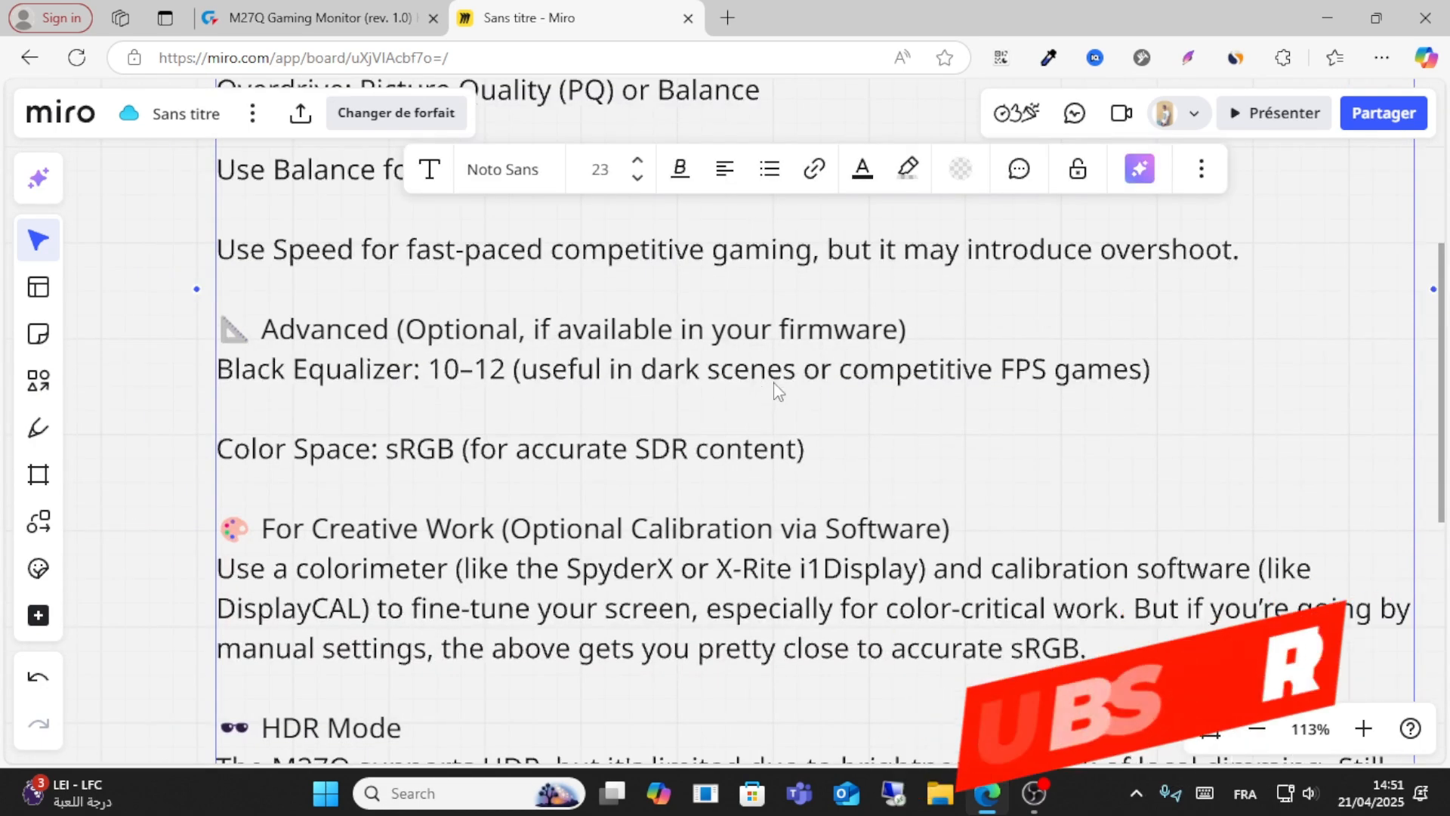
Read down to the HDR Mode tips in the note, then return to the Gigabyte M27Q page
{"action": "scroll", "scroll_direction": "down", "scroll_amount": 3}
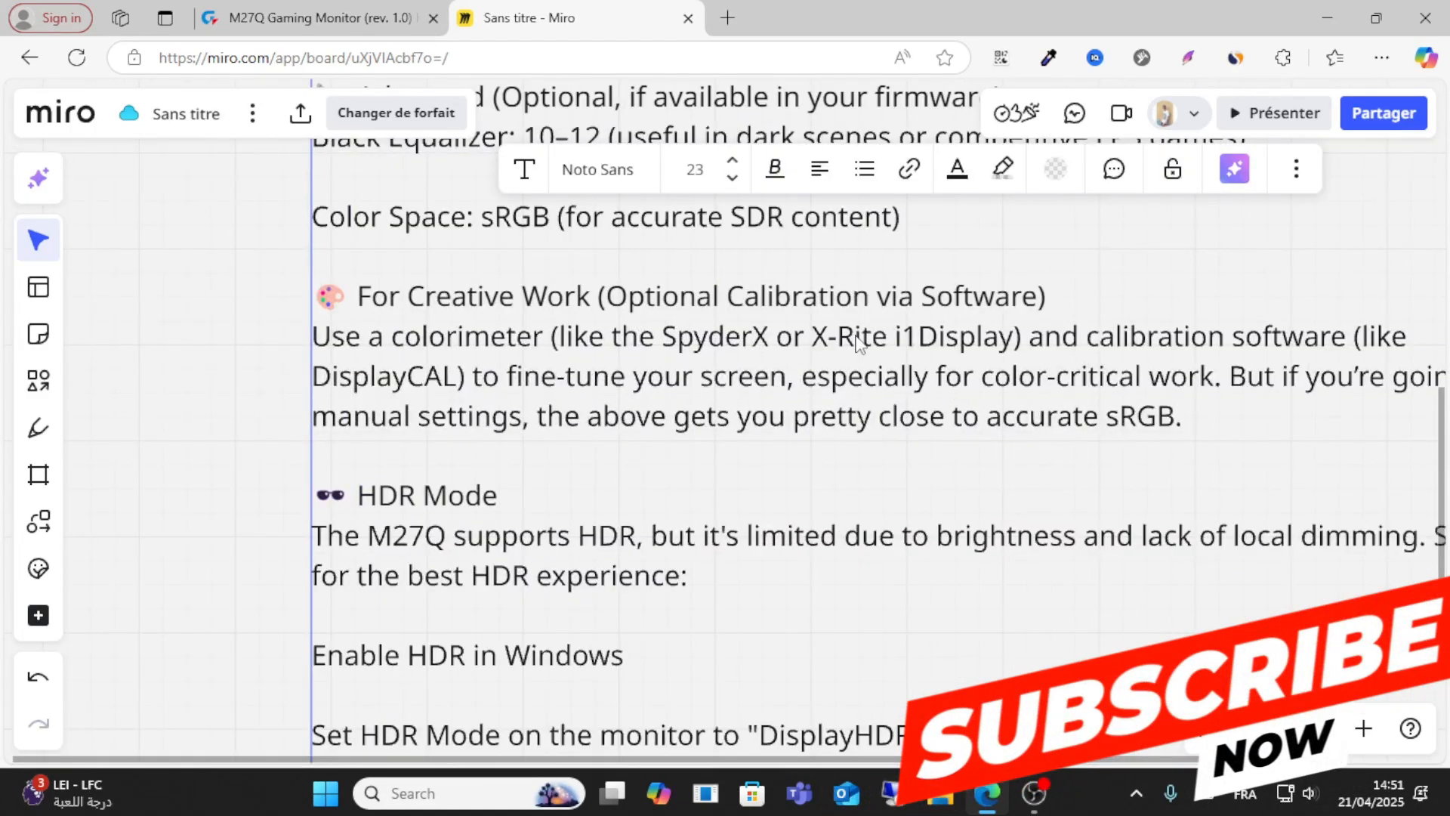
{"action": "mouse_move", "coordinate": [564, 448]}
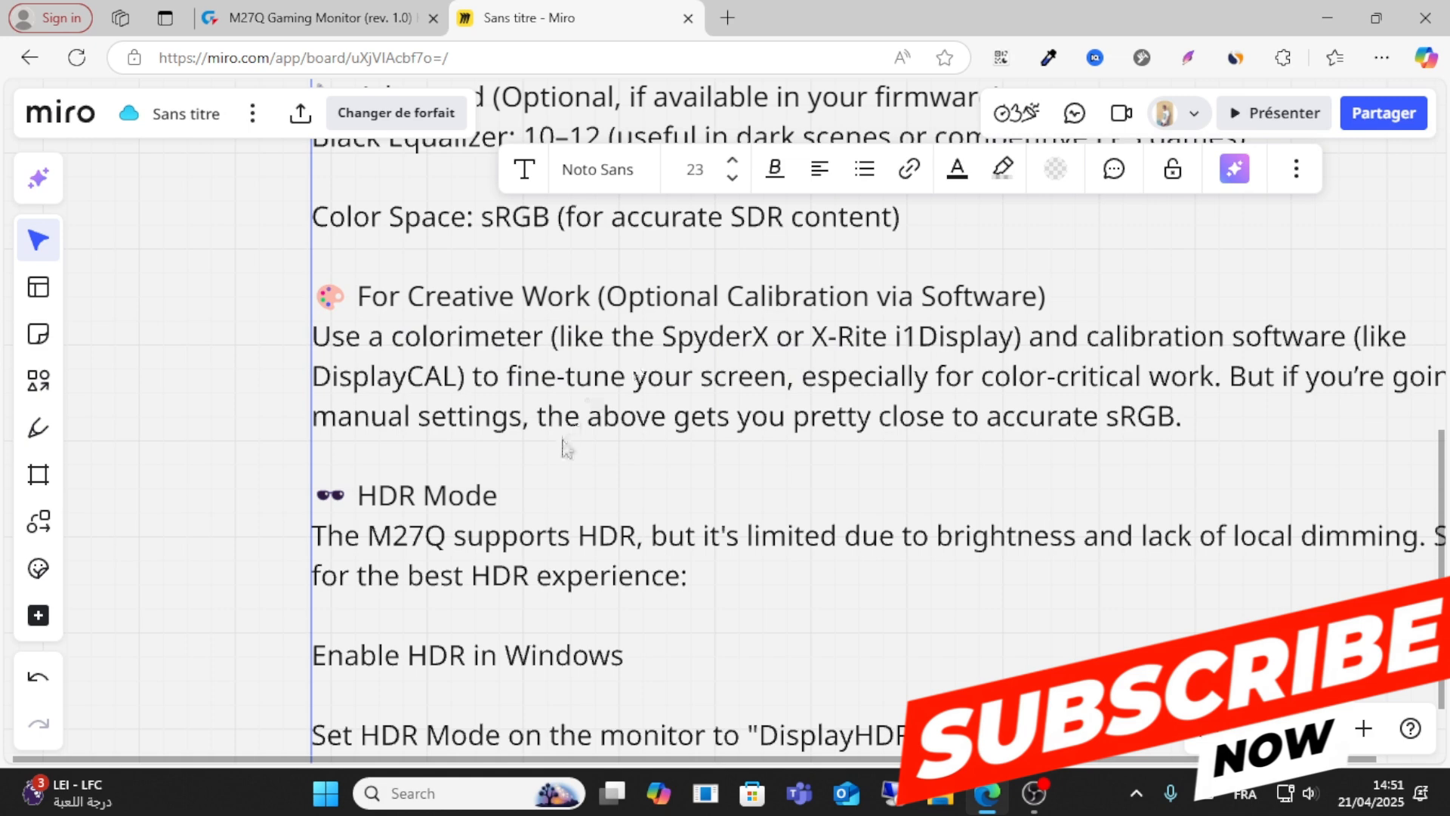
{"action": "scroll", "scroll_direction": "down", "scroll_amount": 3}
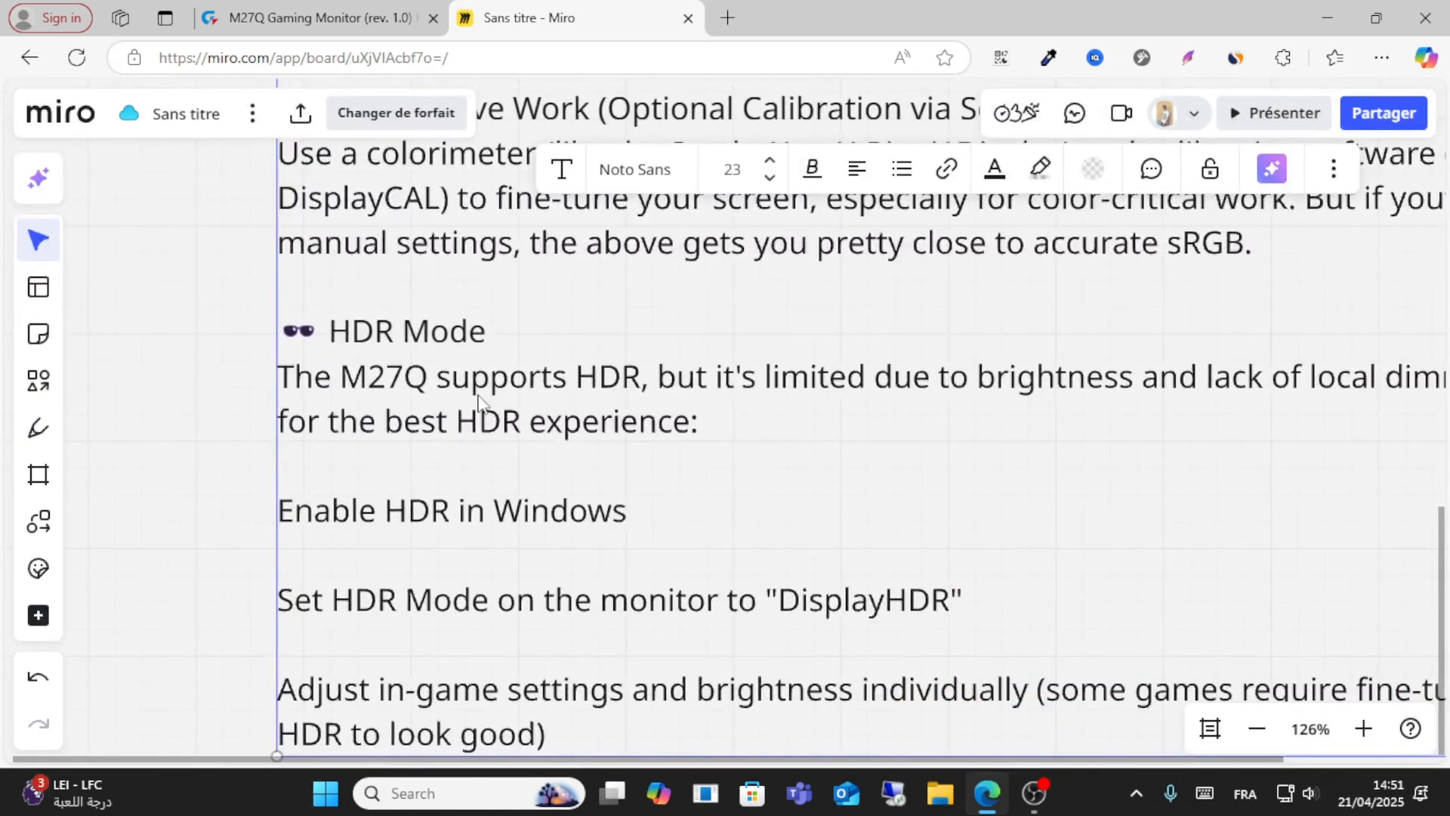
{"action": "mouse_move", "coordinate": [675, 405]}
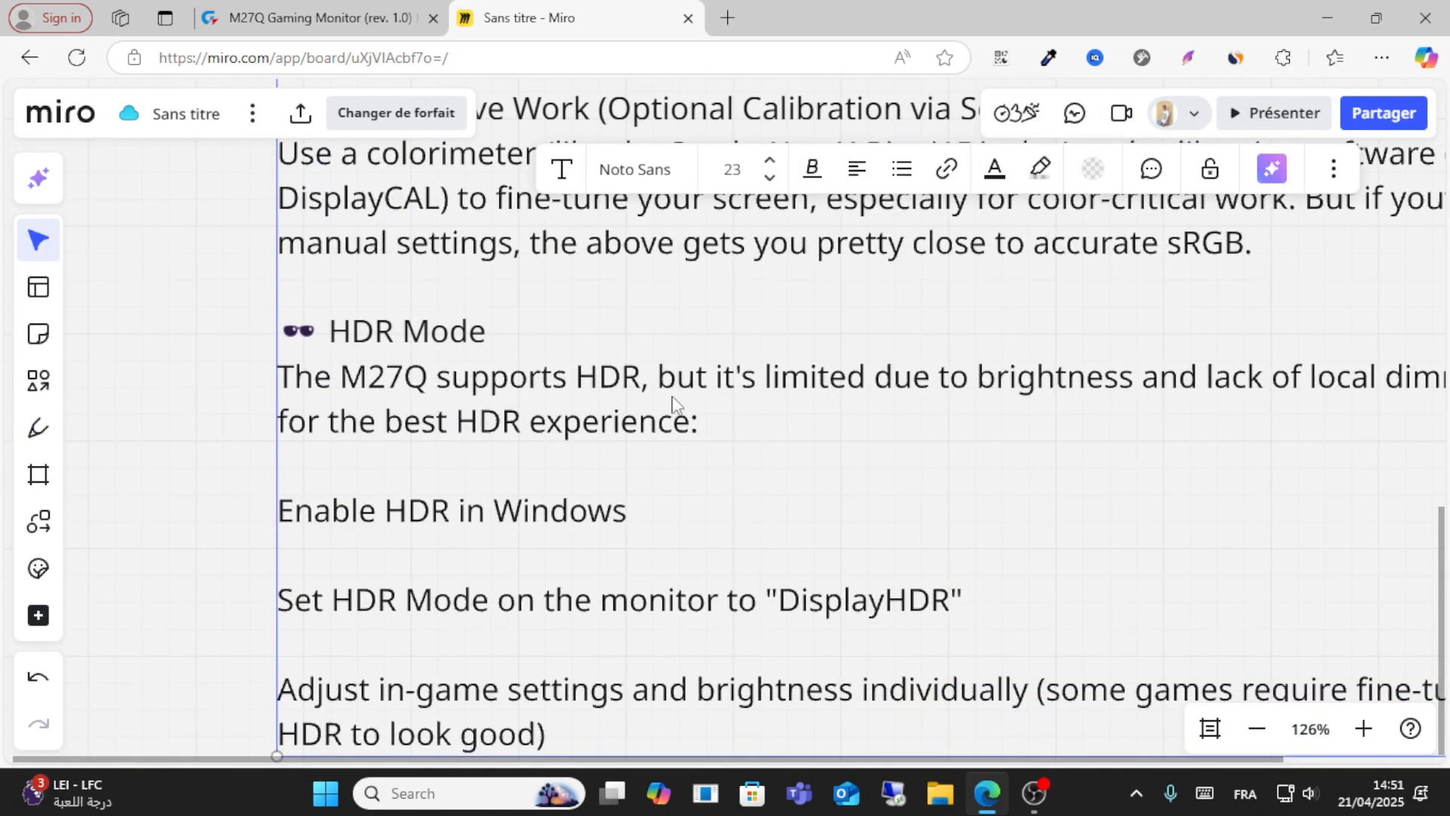
{"action": "left_click", "coordinate": [314, 18]}
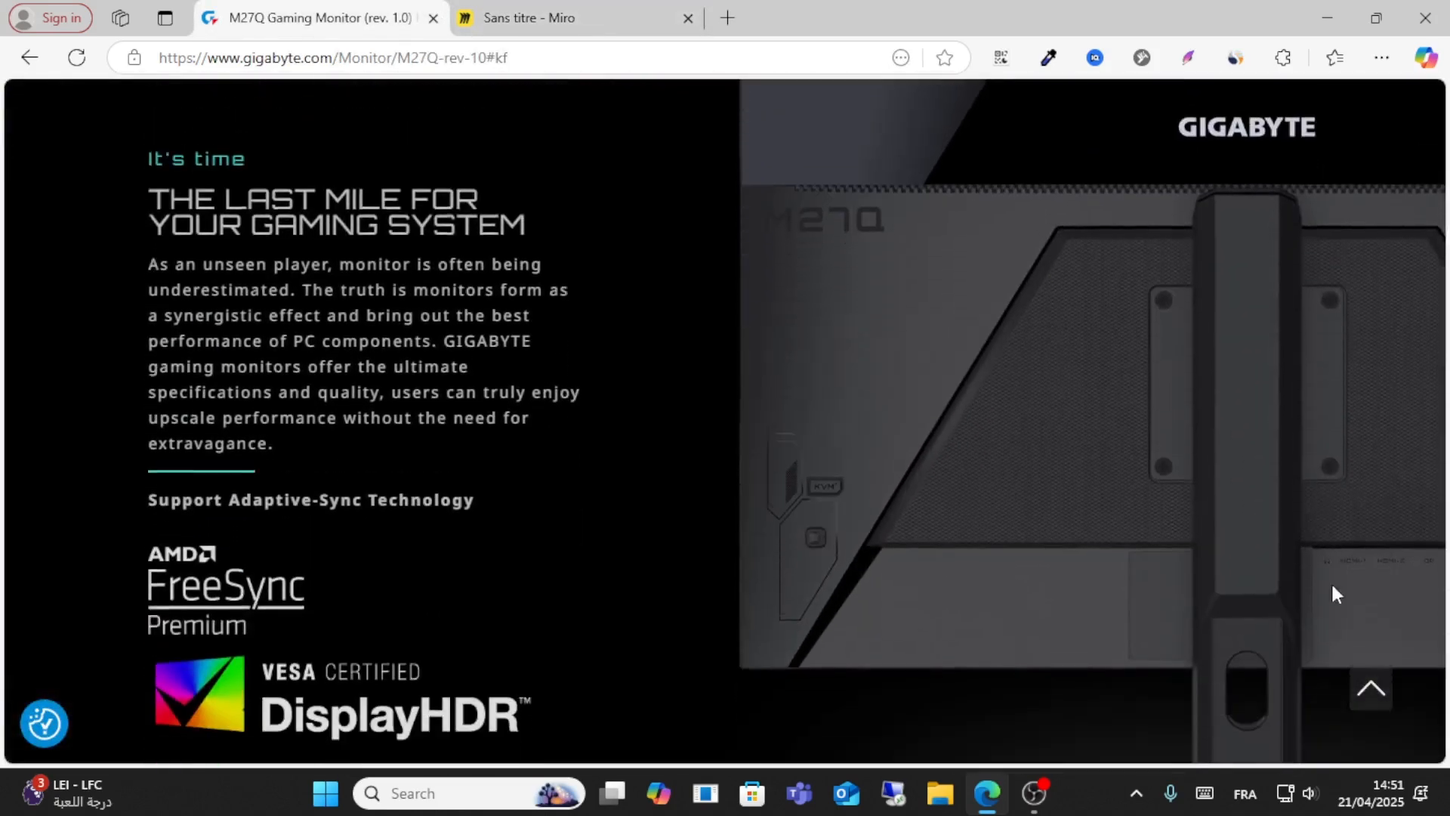
{"action": "scroll", "scroll_direction": "down", "scroll_amount": 3}
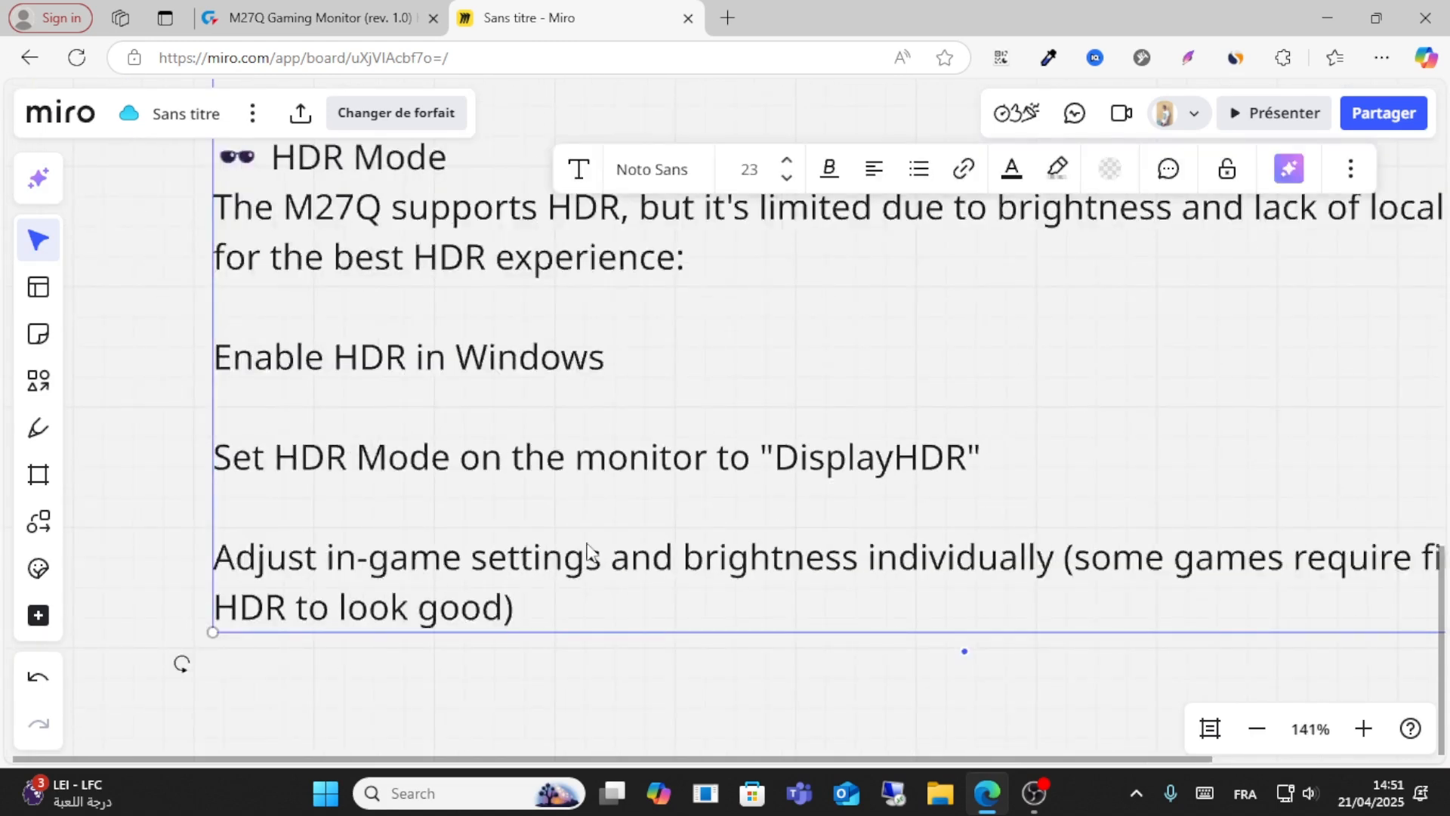
{"action": "scroll", "scroll_direction": "down", "scroll_amount": 3}
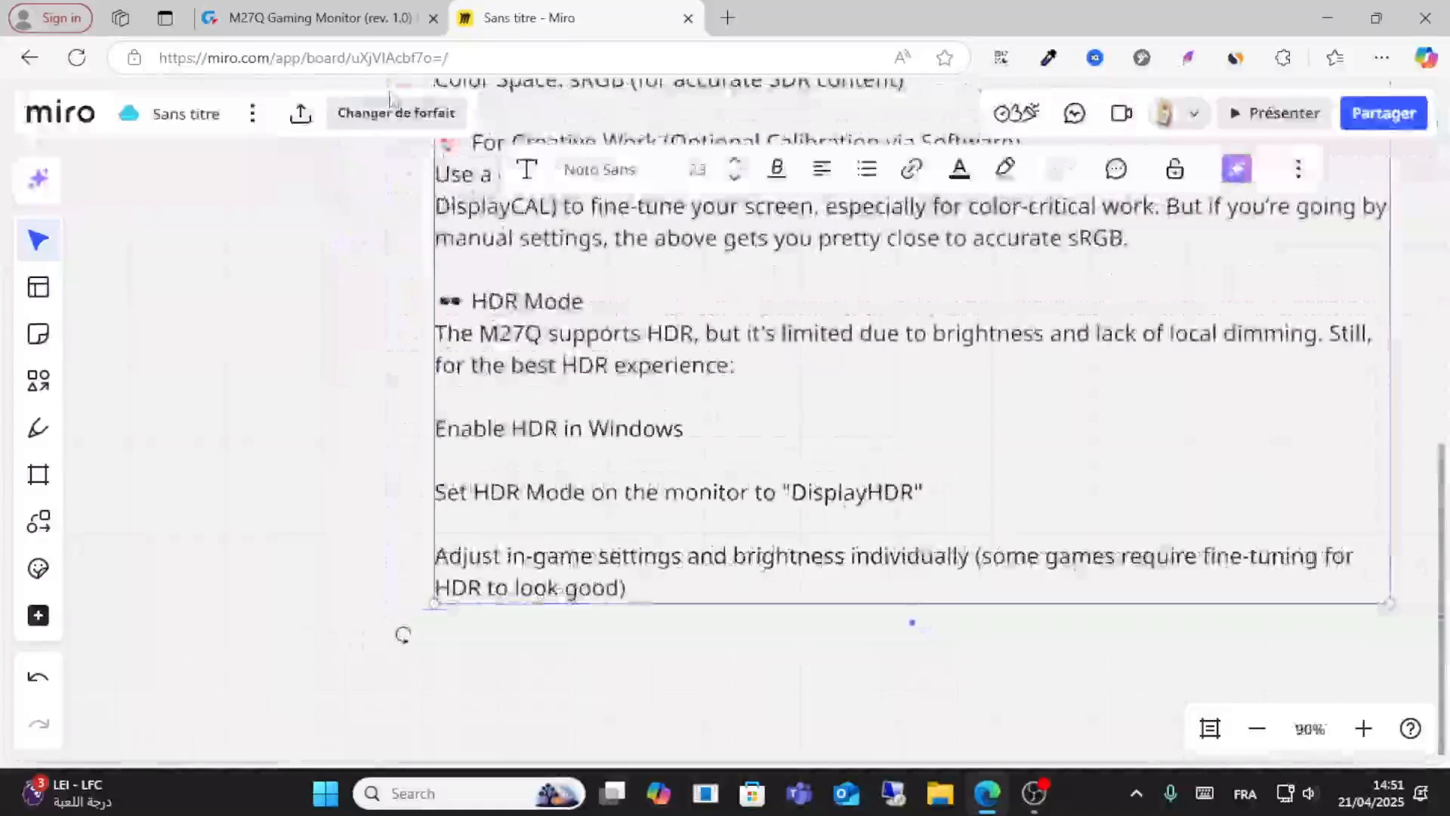
{"action": "left_click", "coordinate": [314, 19]}
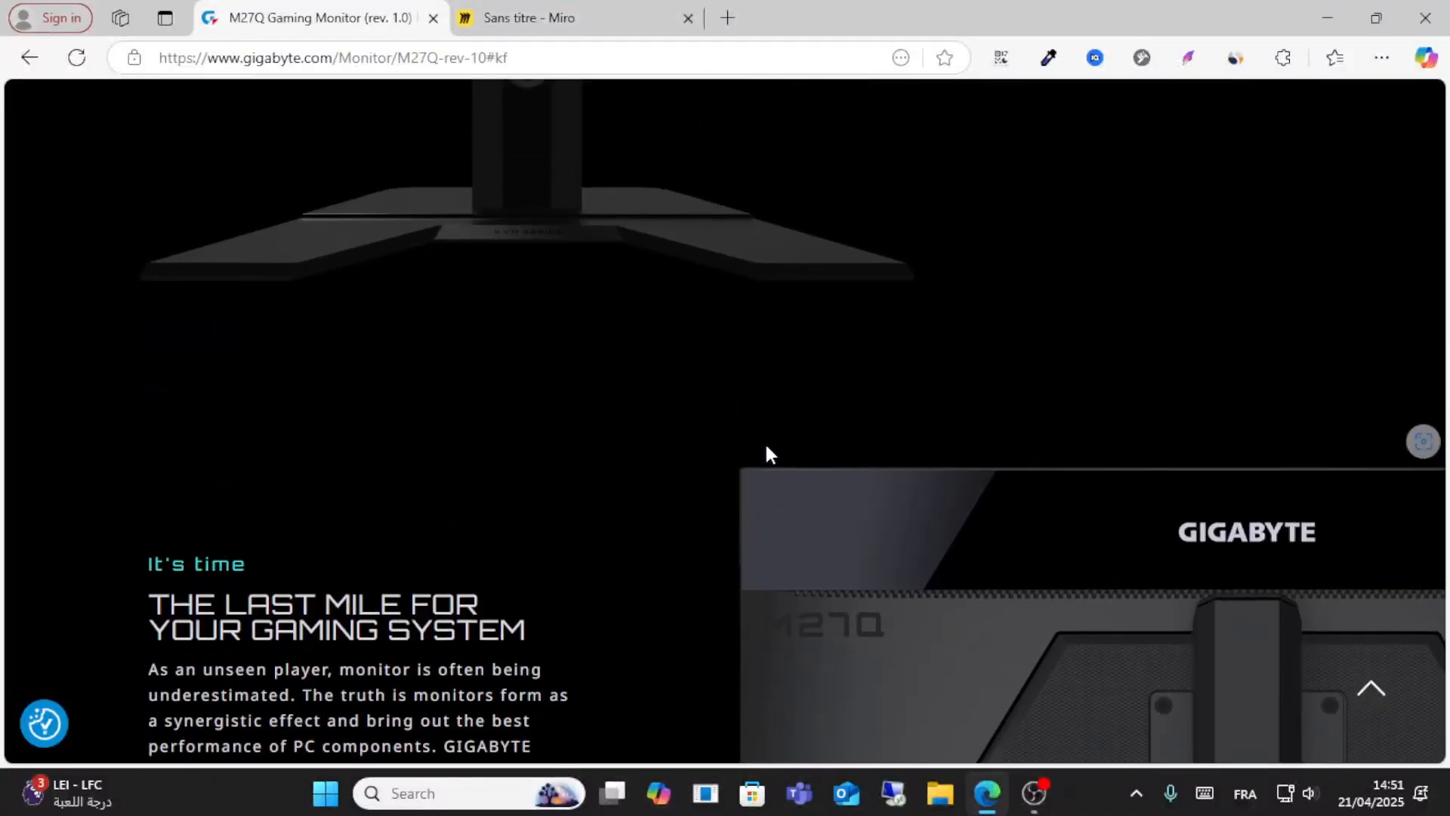